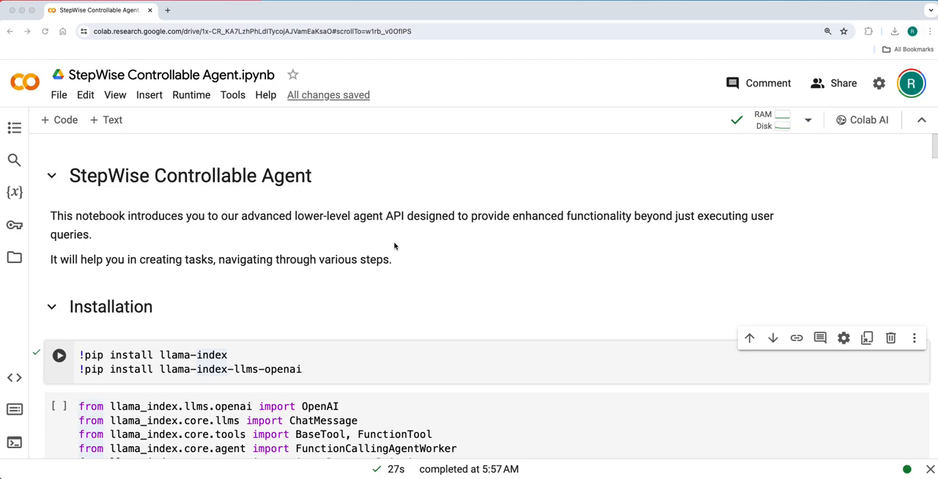
mouse_move(215, 190)
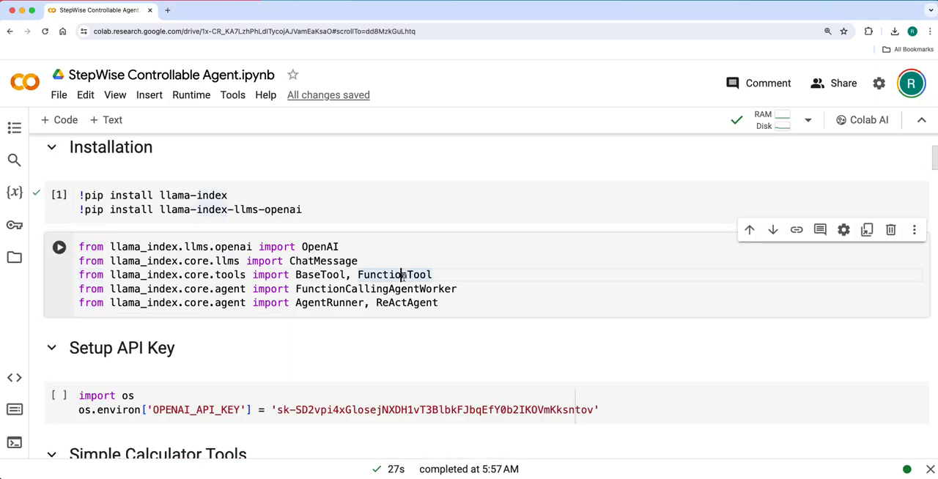
Run the llama_index imports, API key, calculator tool and GPT-4 agent setup cells
click(59, 247)
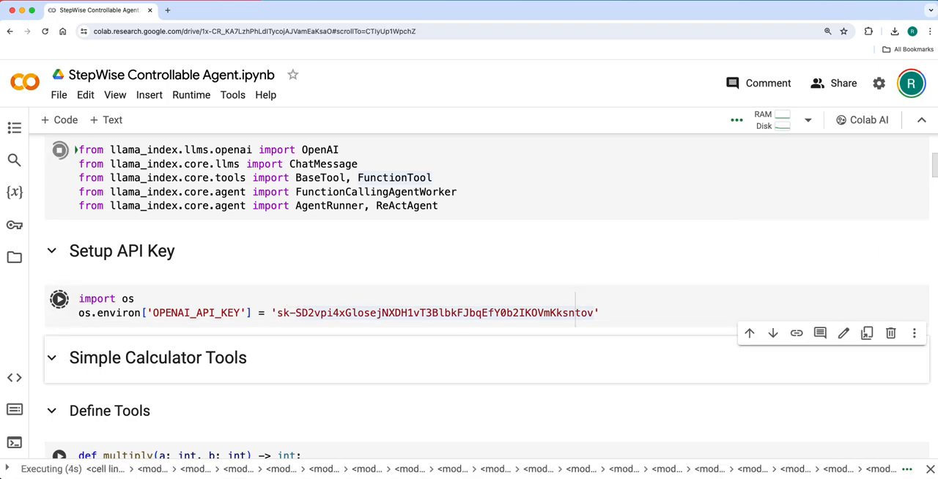
scroll(down, 3)
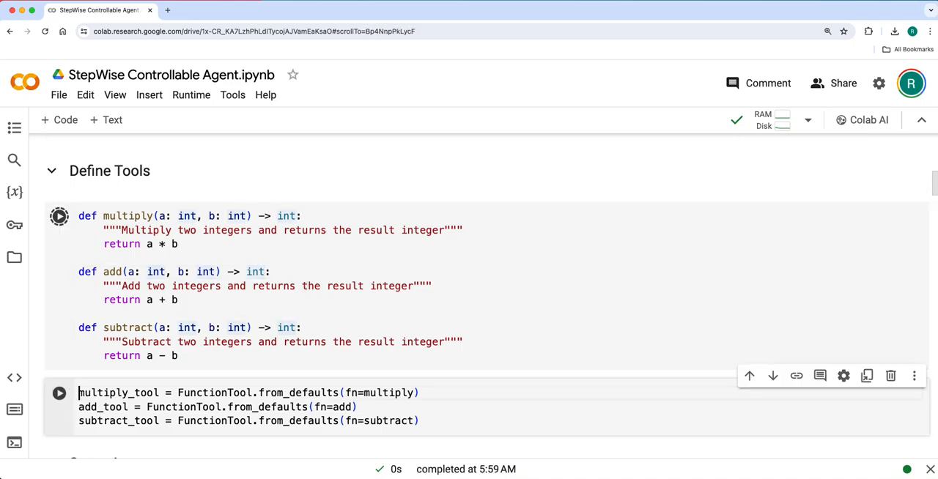
scroll(down, 3)
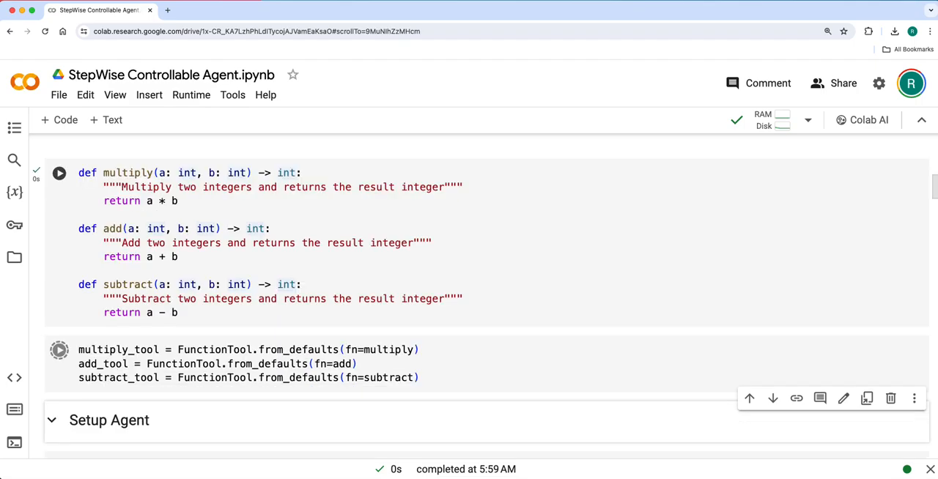
scroll(down, 3)
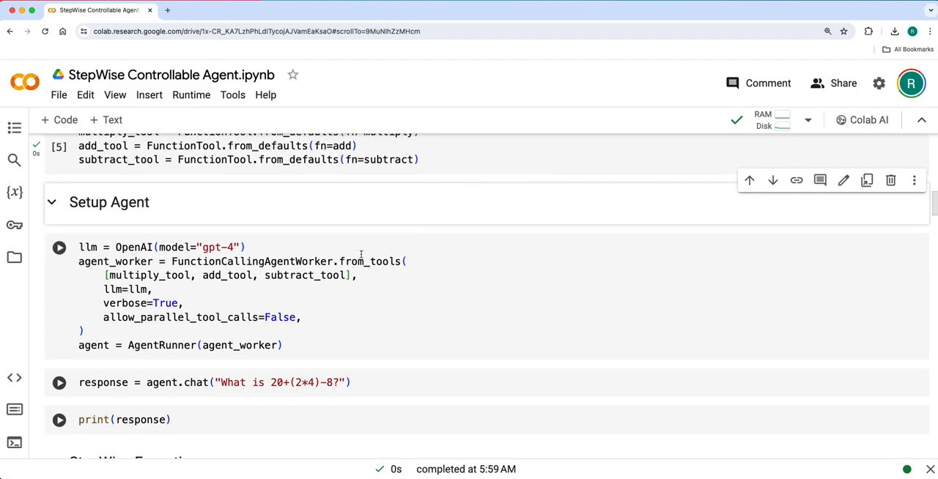
click(300, 318)
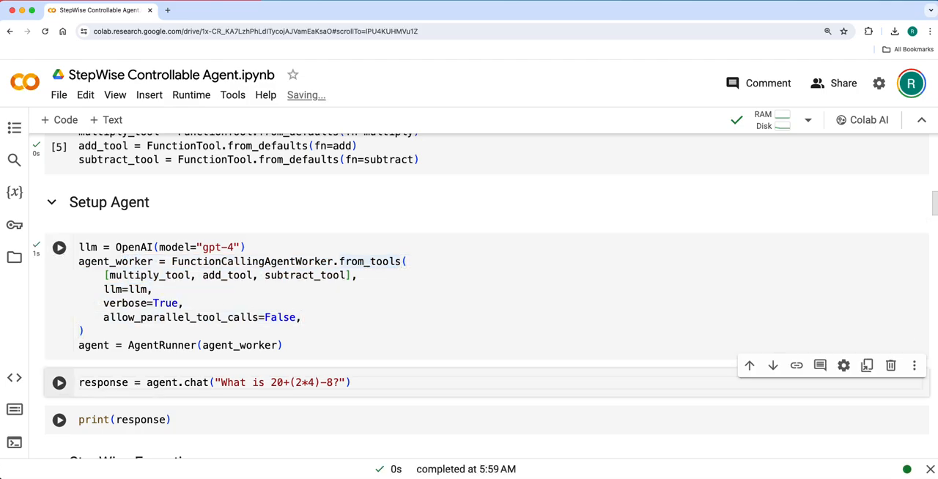
Ask the agent 20+(2*4)-8, print its answer of 20, and reach the stepwise create_task cell
click(59, 382)
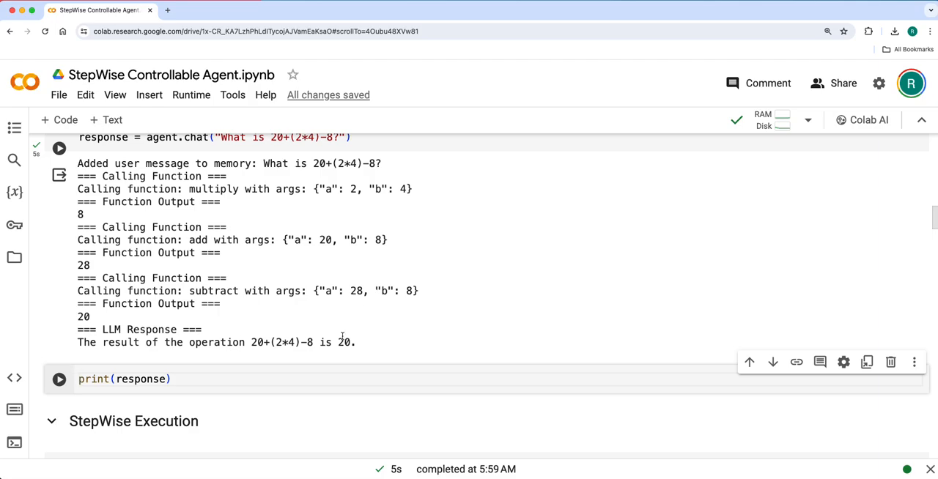
click(58, 379)
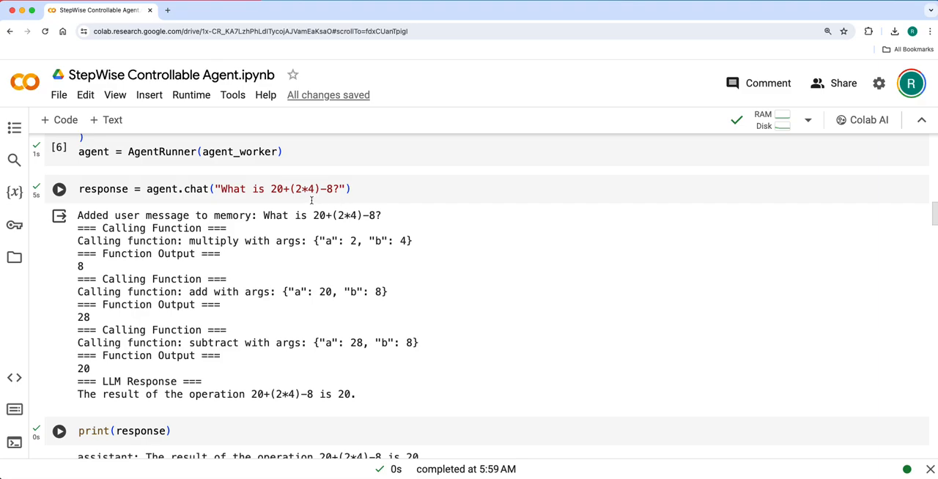
mouse_move(255, 292)
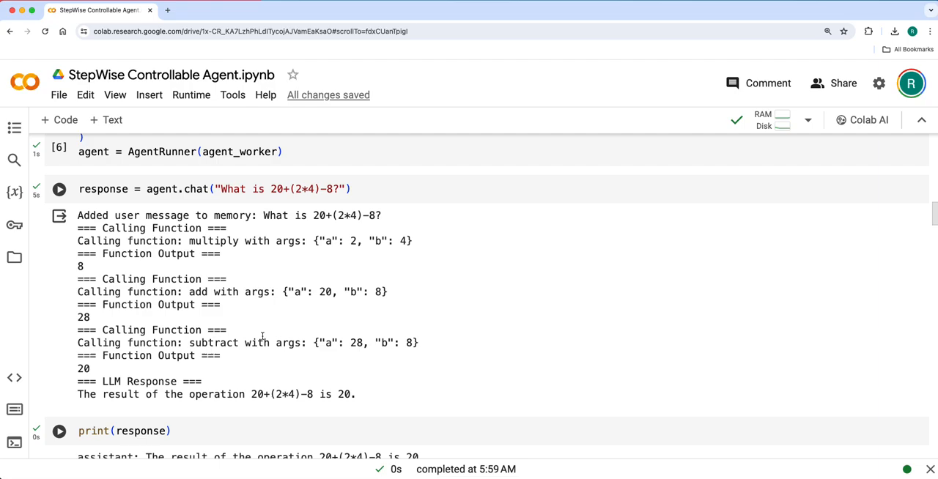
mouse_move(355, 392)
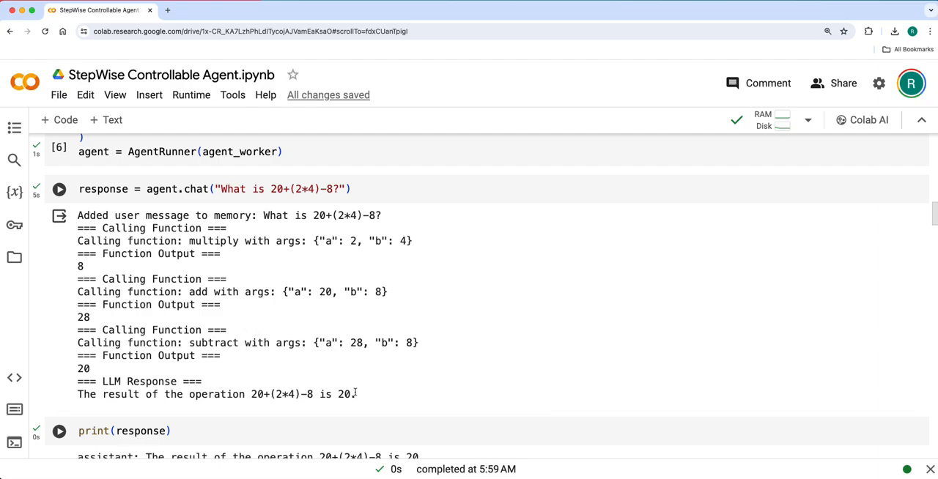
scroll(down, 3)
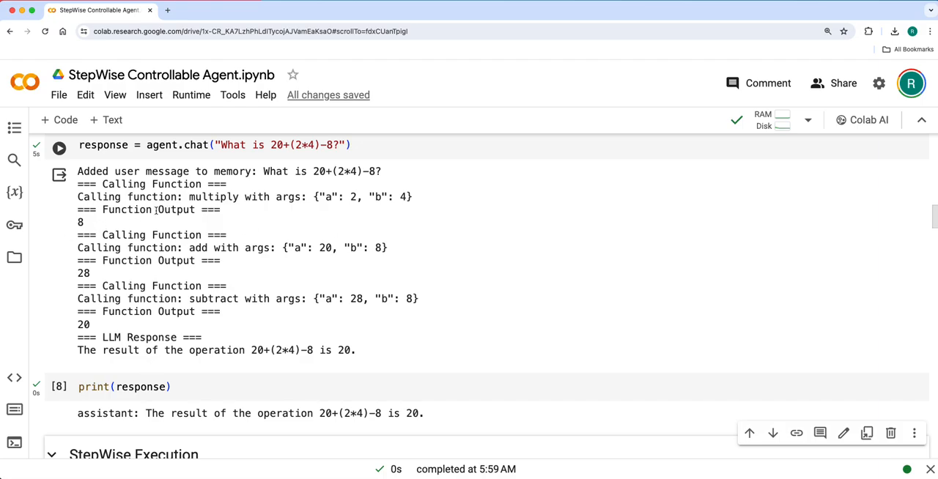
mouse_move(207, 252)
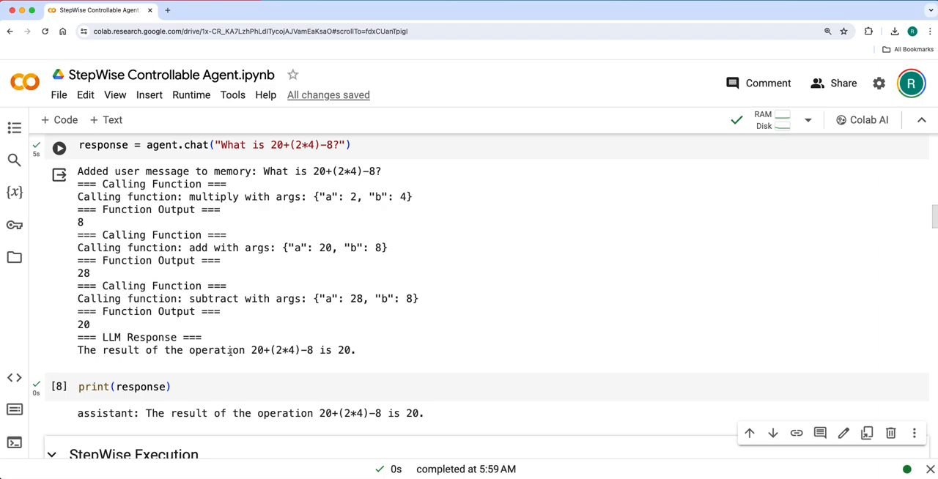
scroll(down, 3)
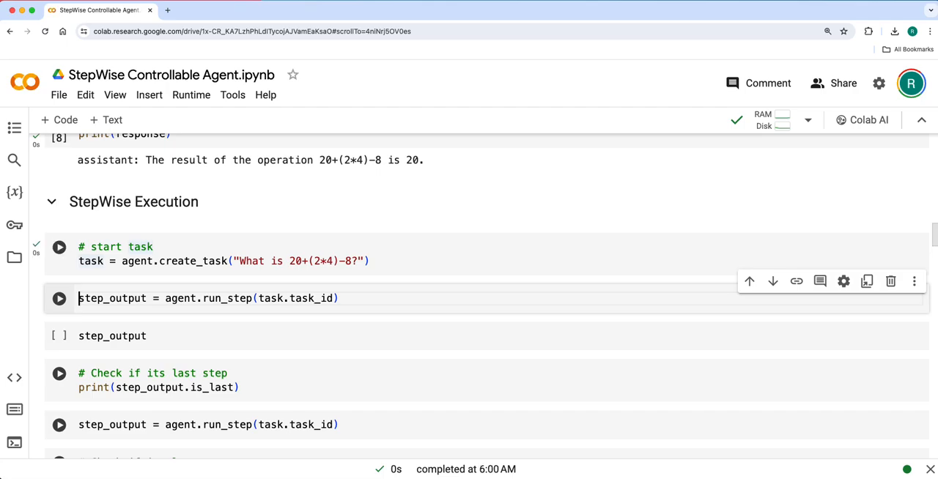
Run the first task step, show its full output, and check whether it was last
click(59, 300)
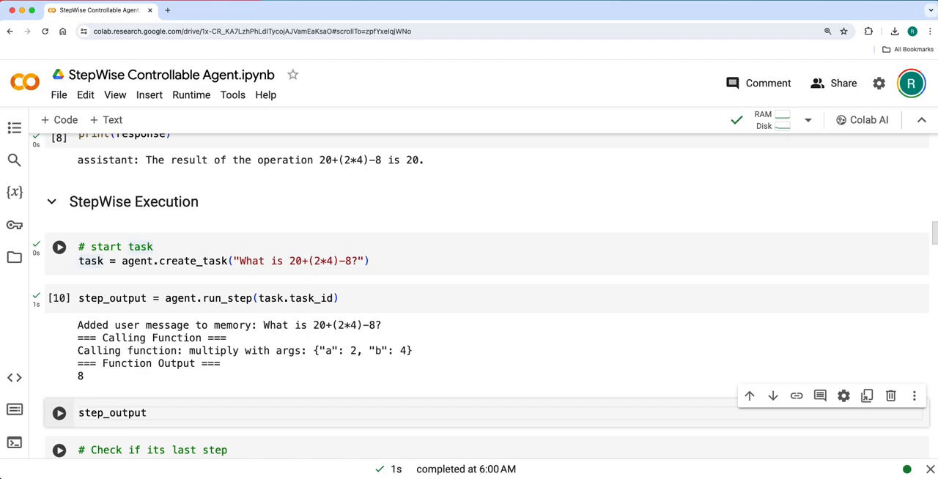
click(229, 298)
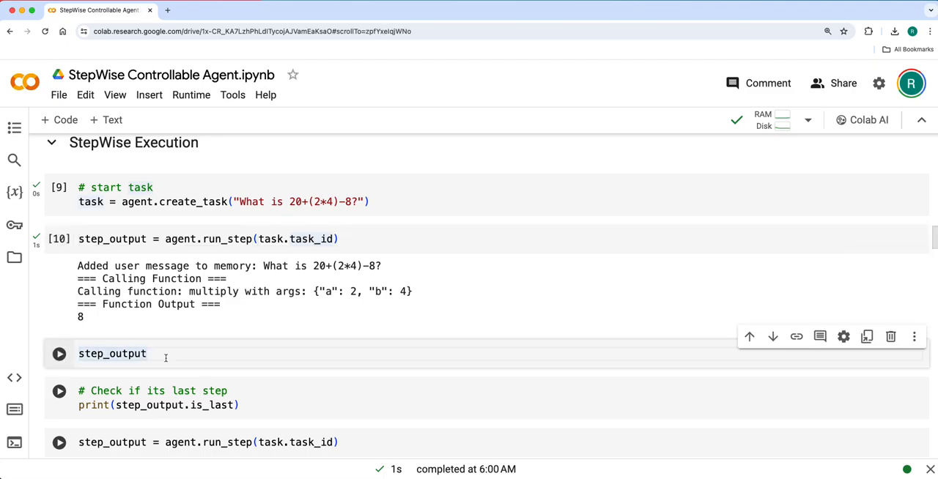
click(59, 354)
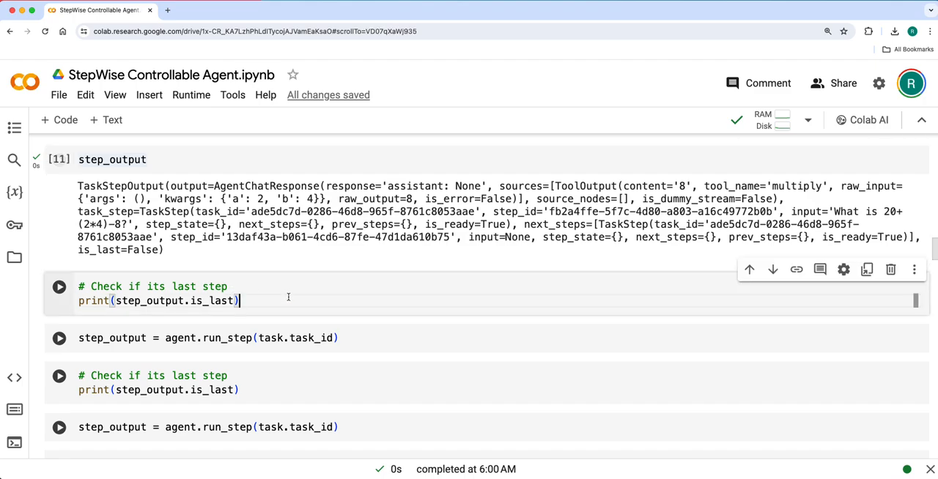
click(57, 287)
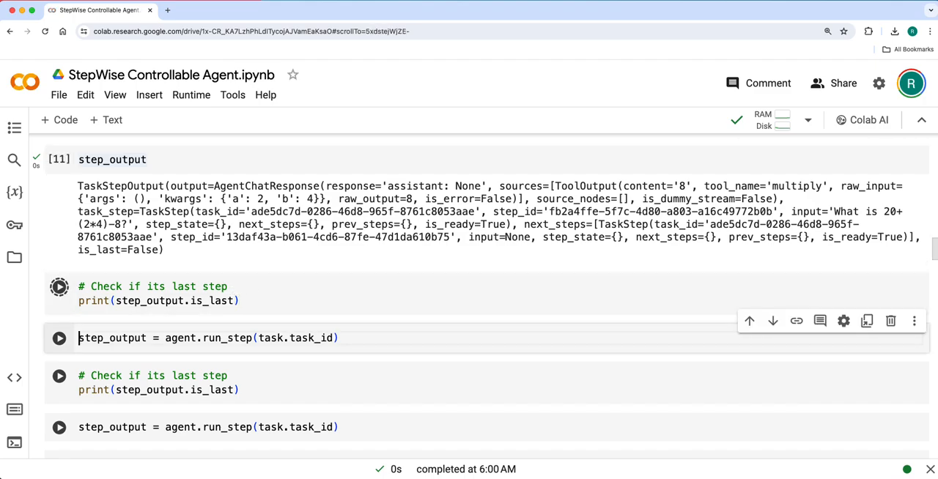
Run the remaining steps until is_last is True, then finalize the response of 20
click(58, 286)
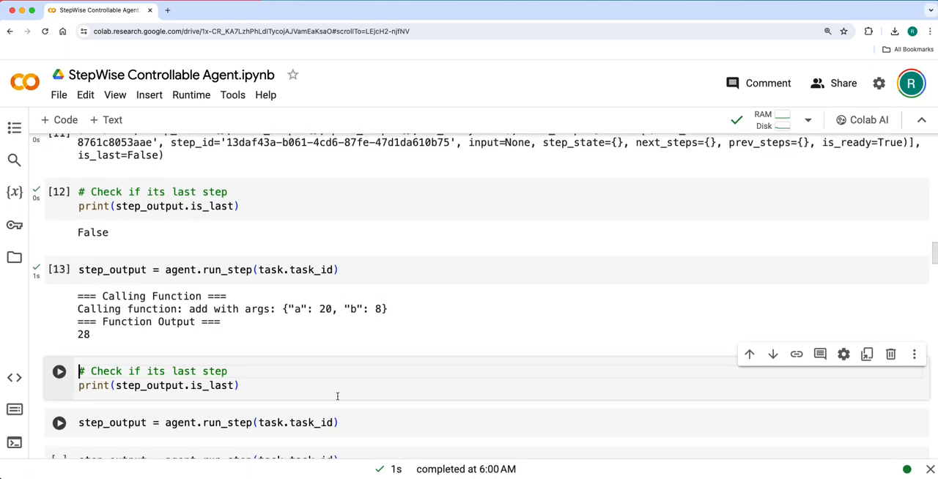
click(59, 371)
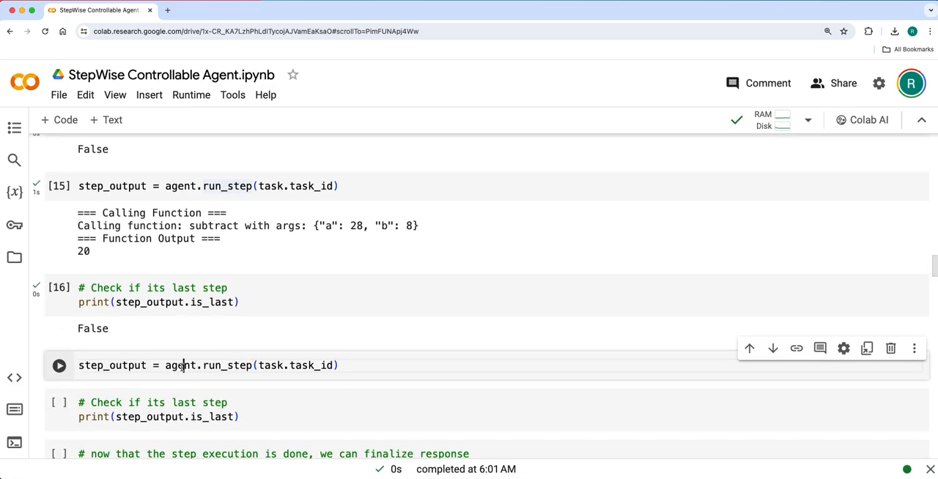
click(59, 366)
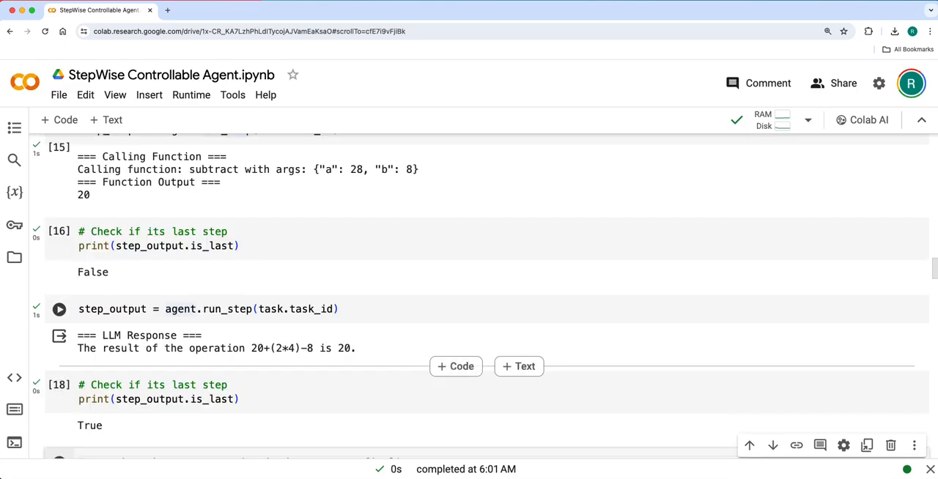
scroll(down, 3)
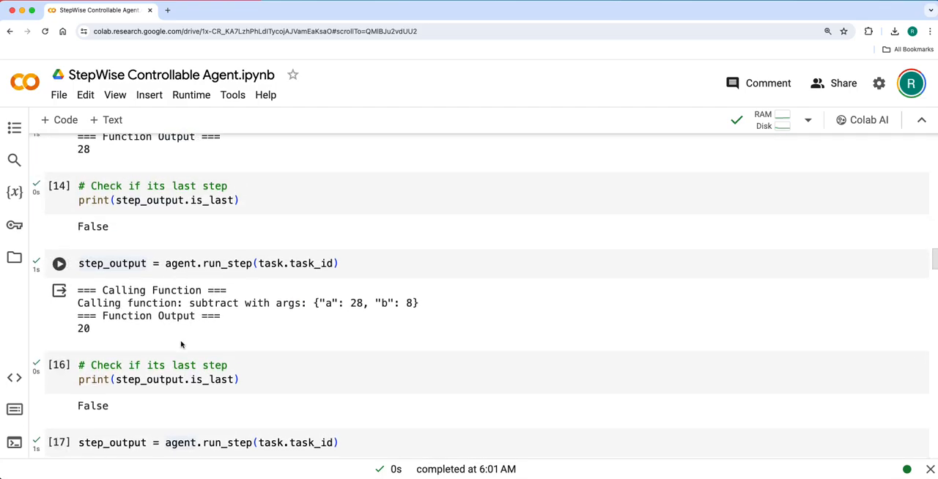
scroll(up, 3)
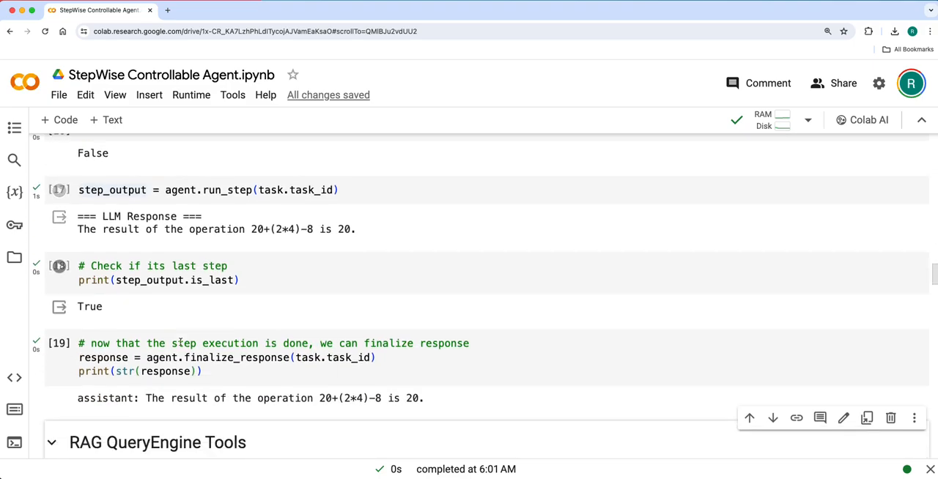
Run the RAG section cell and move past the Uber 10-Q download output to Load Data
scroll(down, 3)
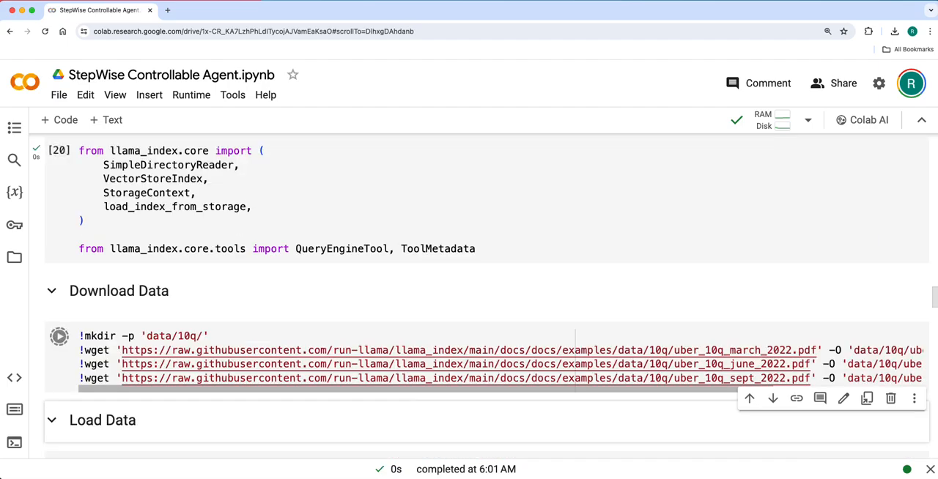
click(59, 335)
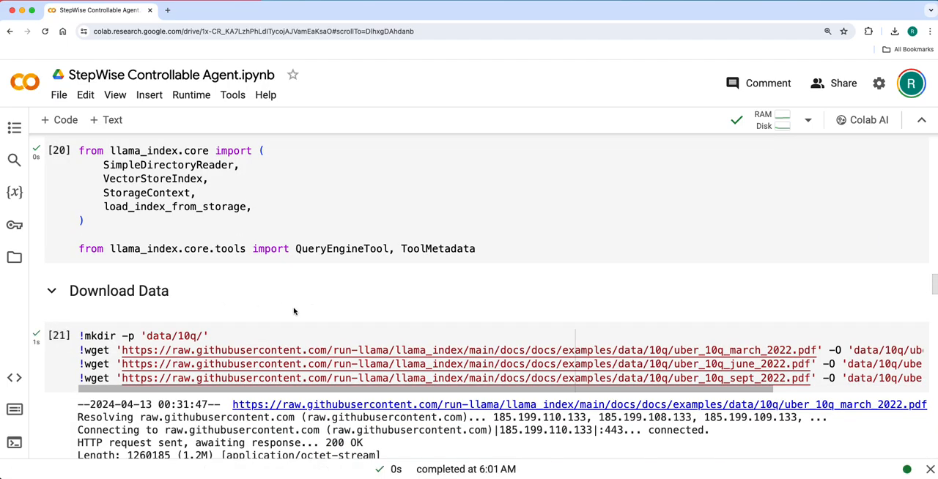
scroll(down, 3)
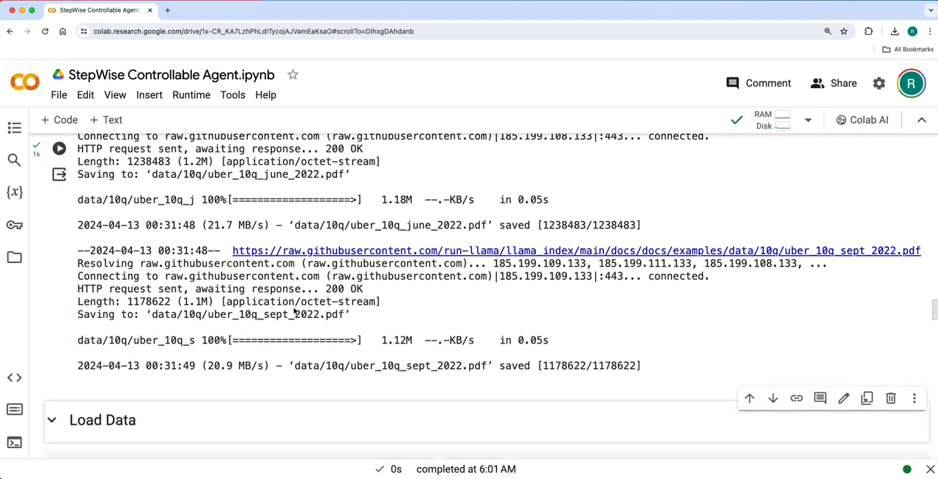
scroll(down, 3)
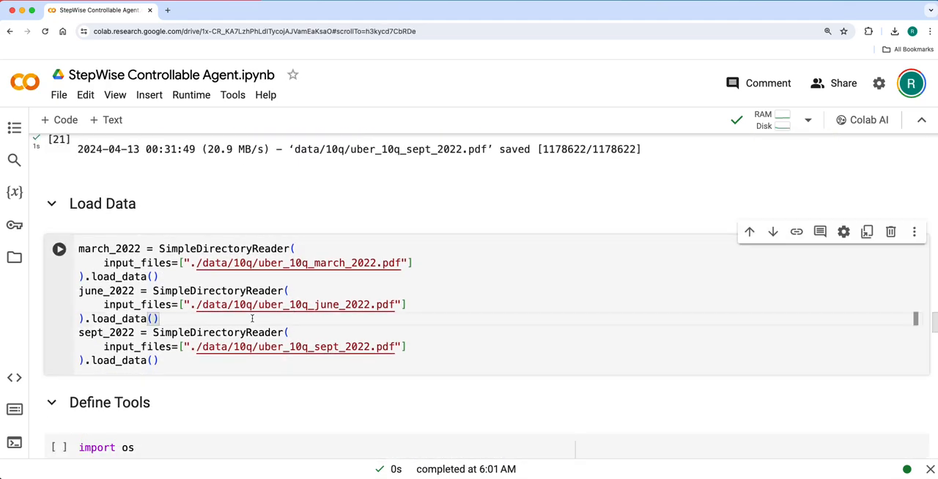
Run the Load Data cell for the three Uber 10-Q PDFs and the March, June, September tool cells
click(58, 249)
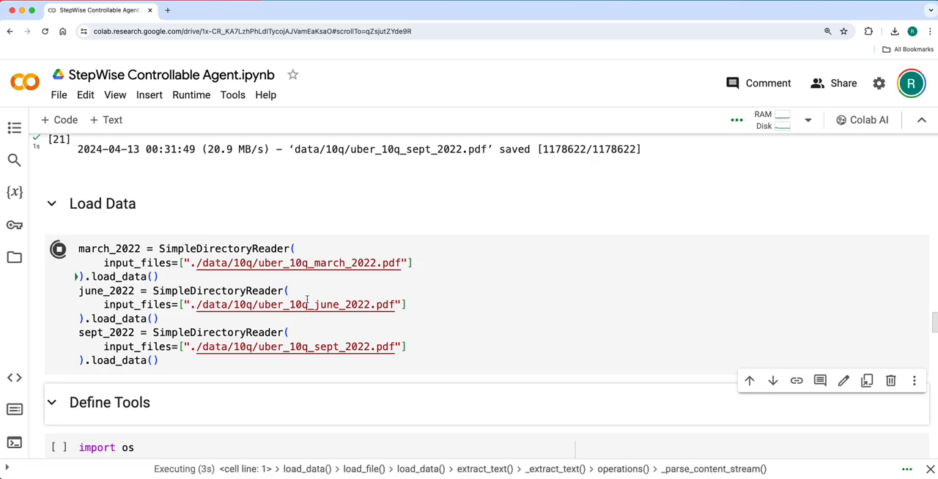
scroll(down, 3)
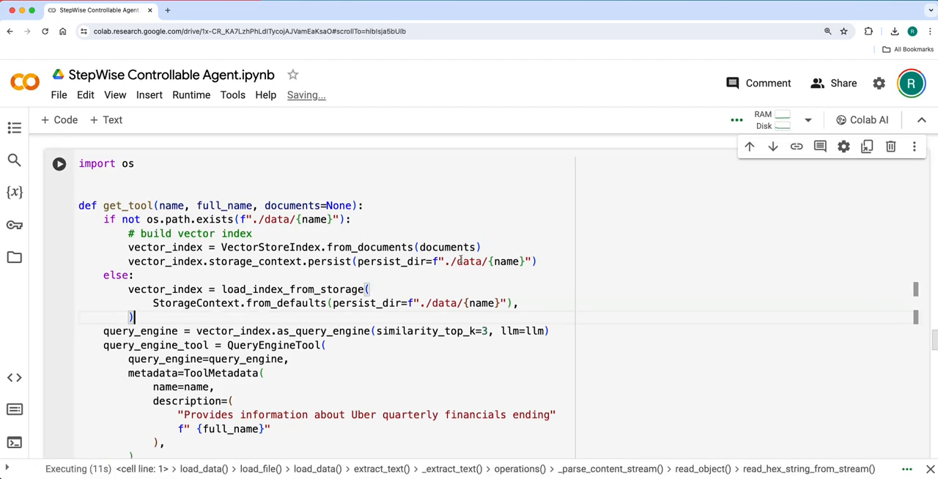
scroll(down, 3)
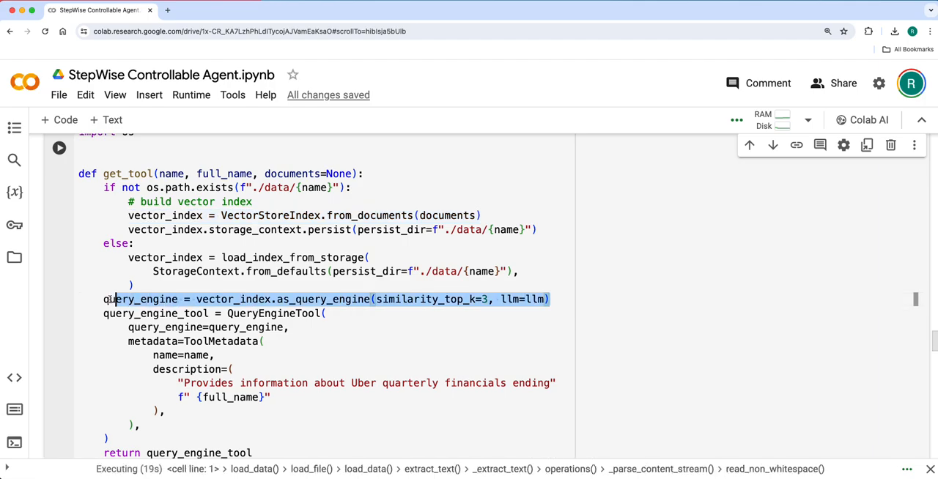
scroll(down, 3)
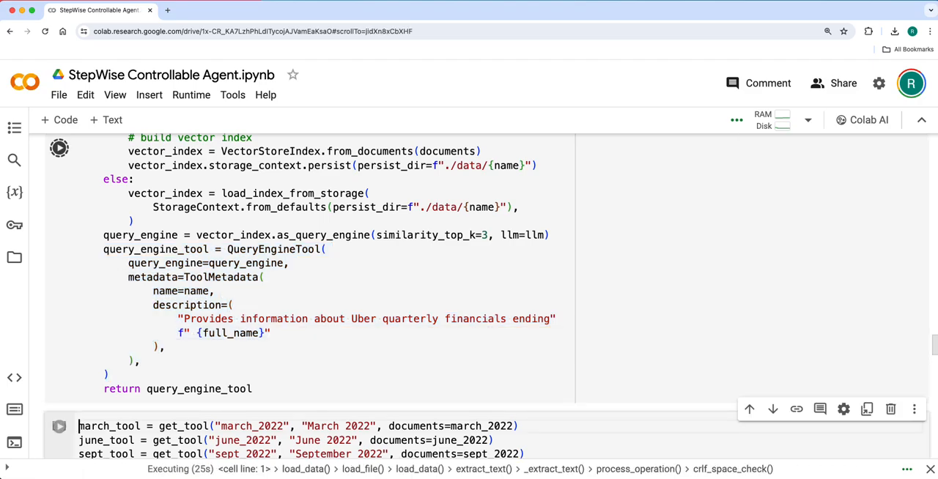
scroll(down, 3)
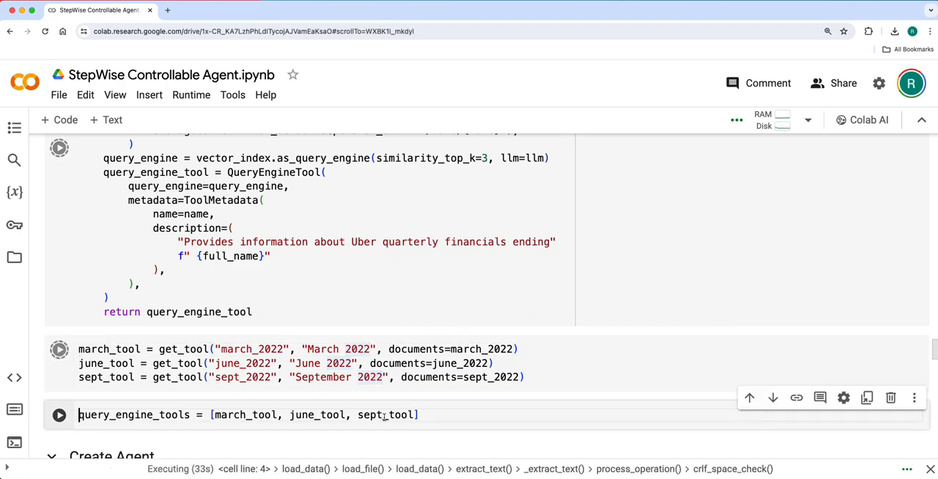
scroll(down, 3)
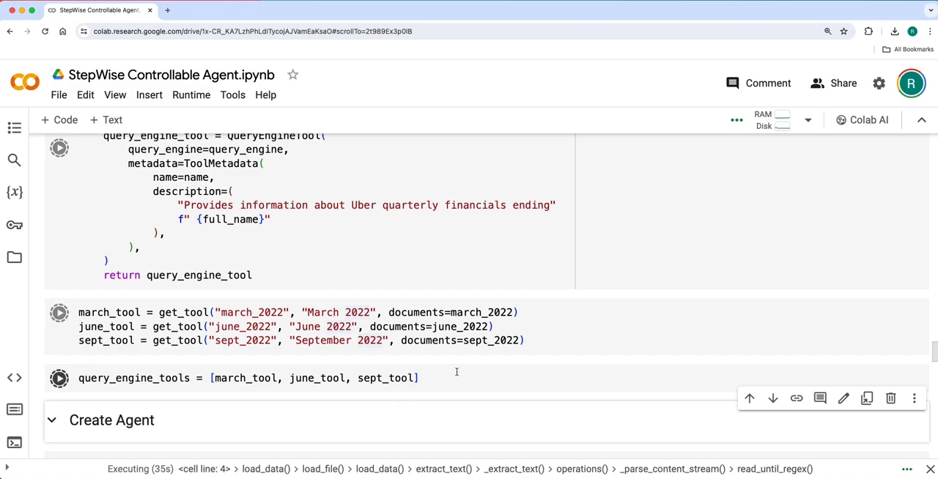
scroll(down, 3)
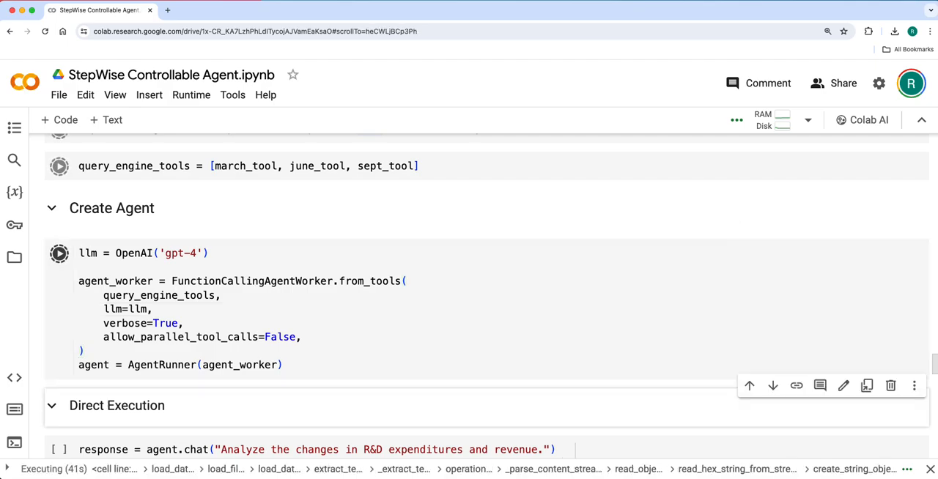
Follow the Create Agent and R&D/revenue chat cells while the agent calls march_2022
scroll(down, 3)
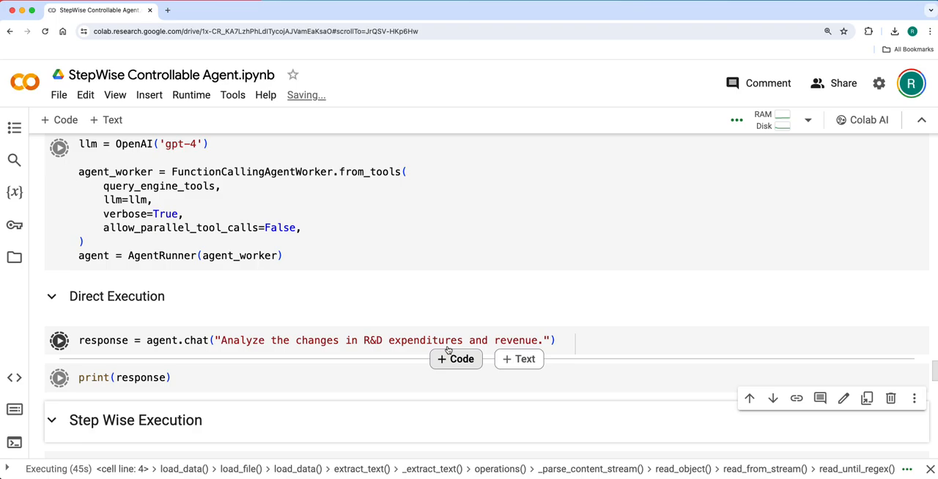
mouse_move(341, 289)
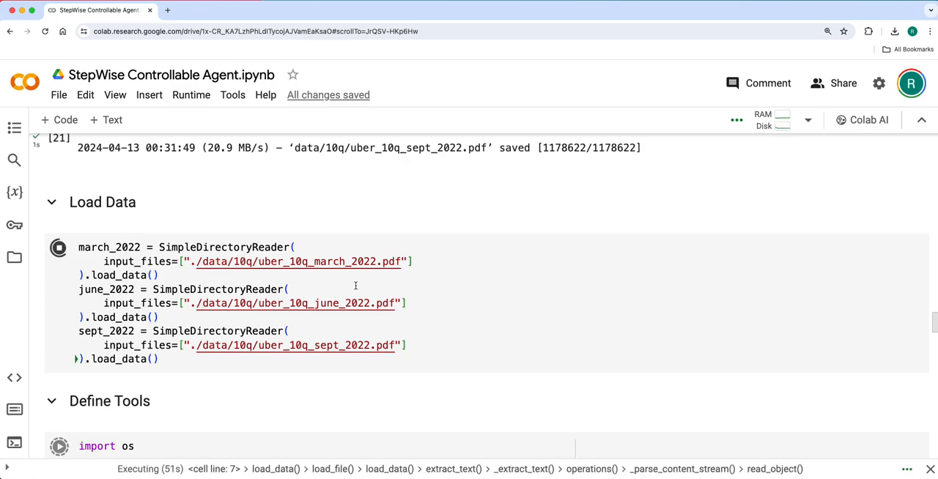
mouse_move(250, 332)
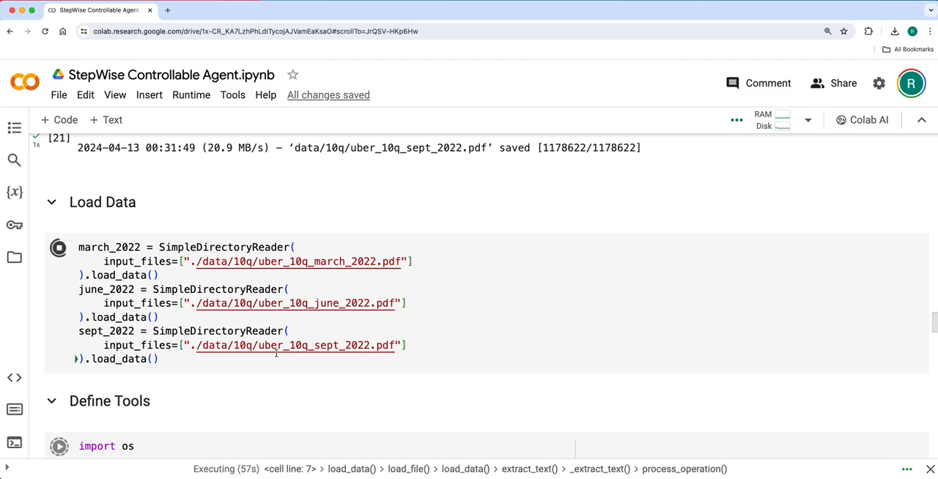
scroll(down, 3)
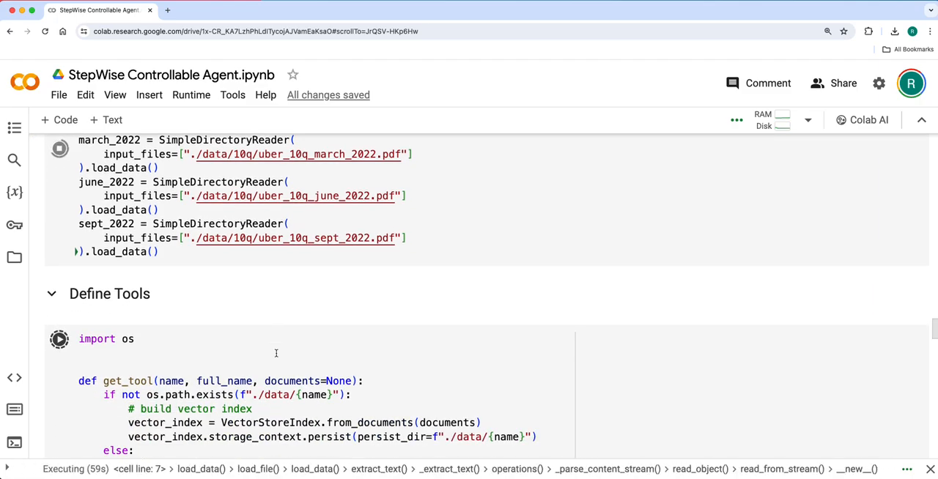
scroll(down, 3)
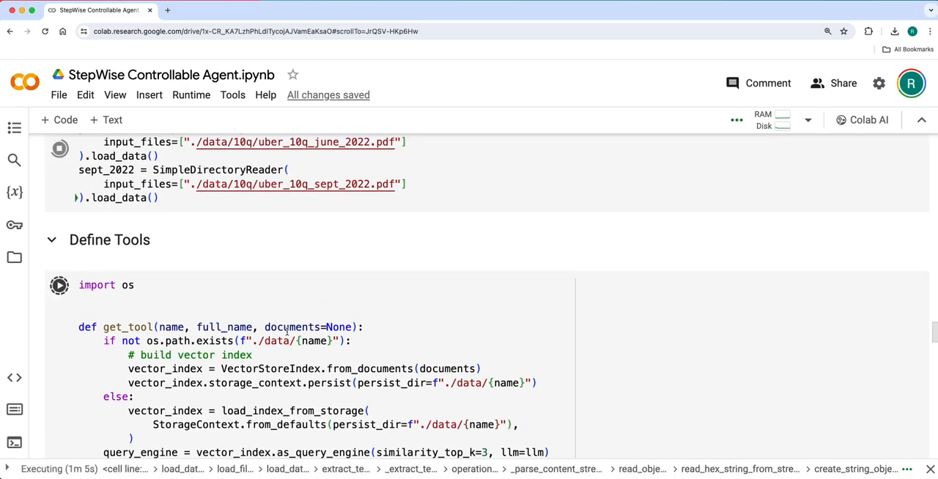
scroll(down, 3)
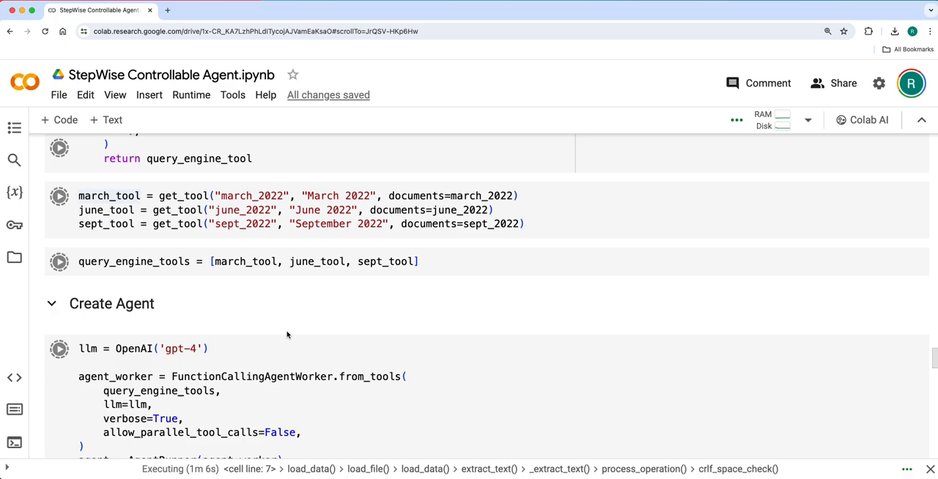
scroll(down, 3)
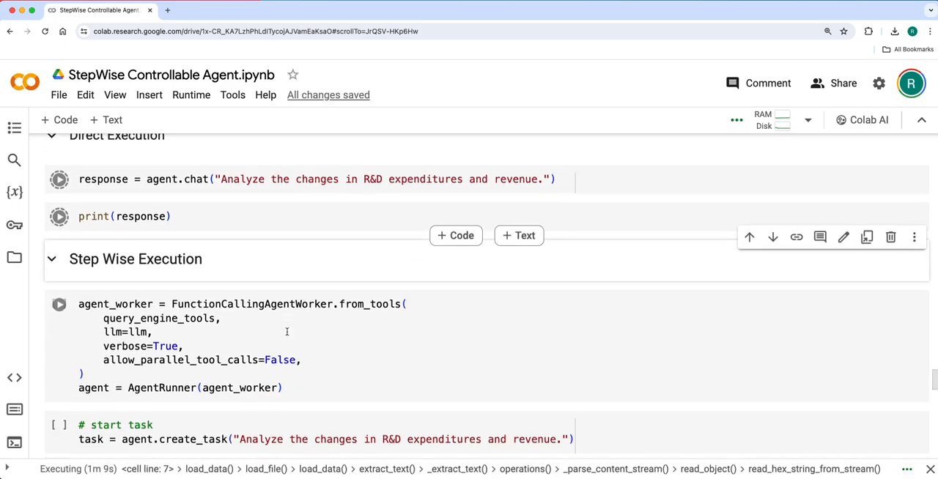
scroll(down, 3)
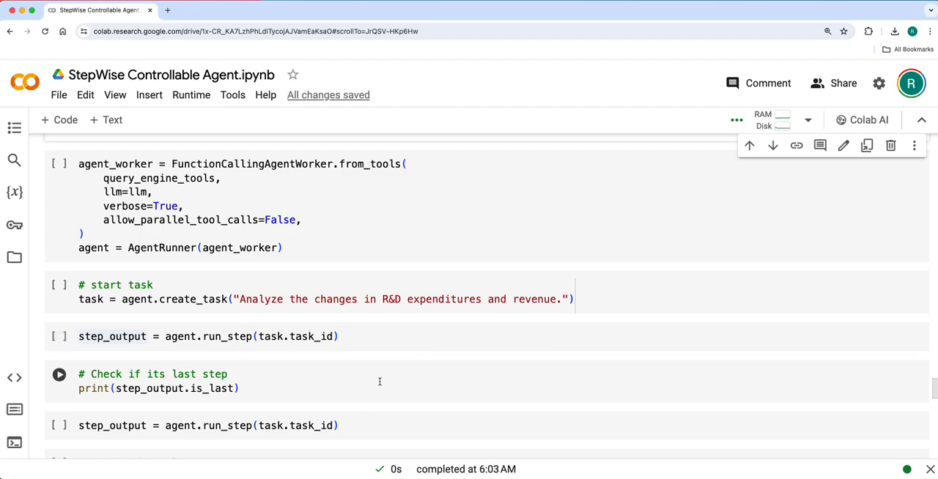
scroll(down, 3)
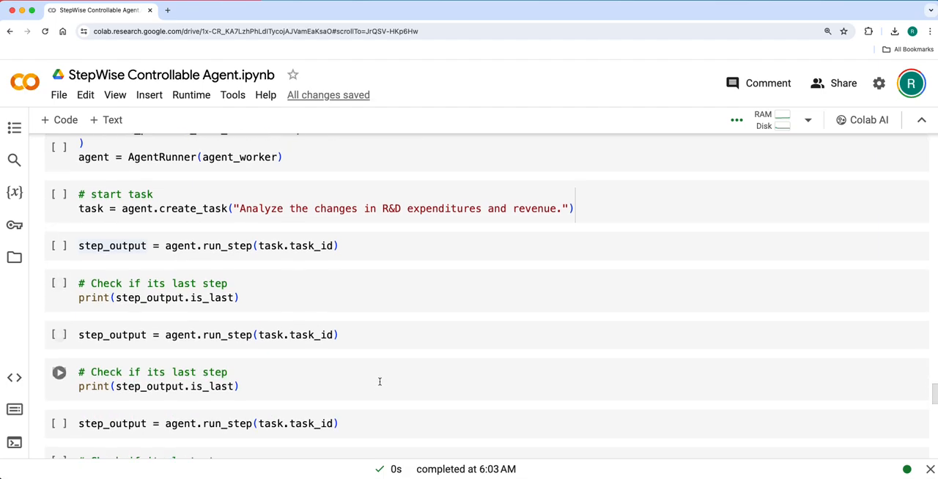
scroll(down, 3)
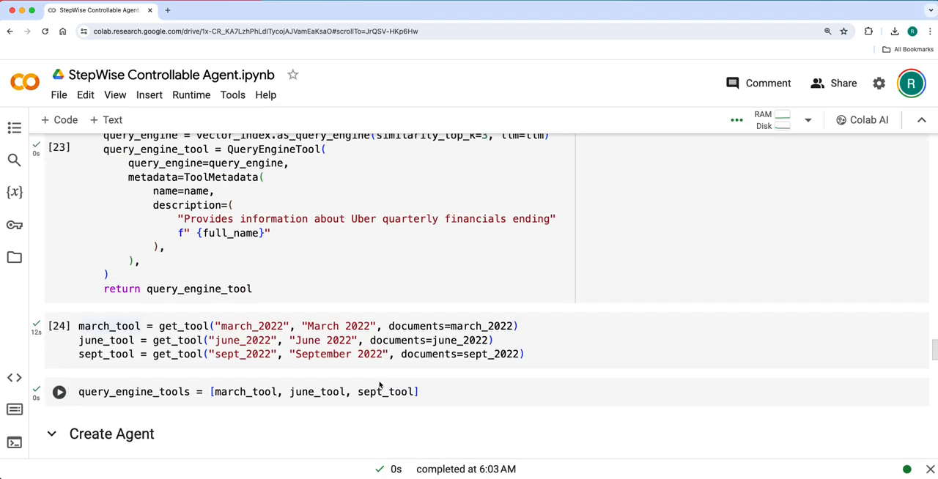
scroll(down, 3)
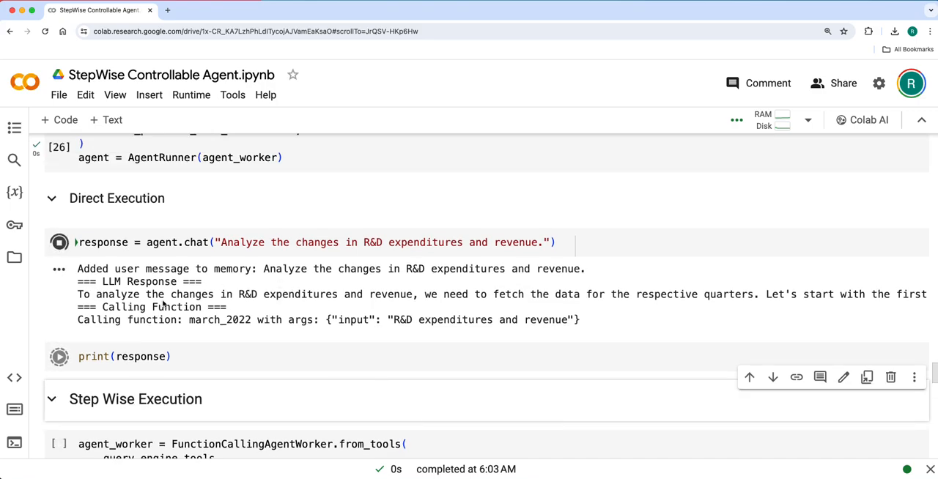
mouse_move(321, 294)
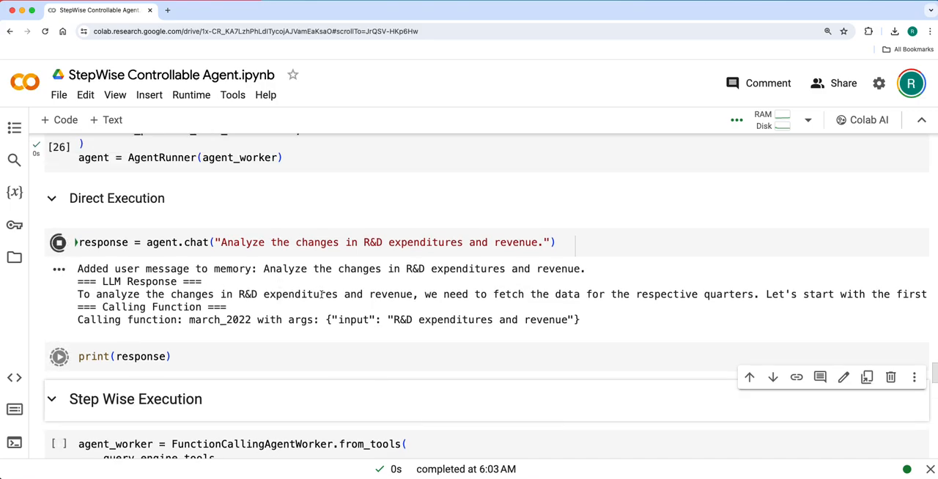
mouse_move(283, 281)
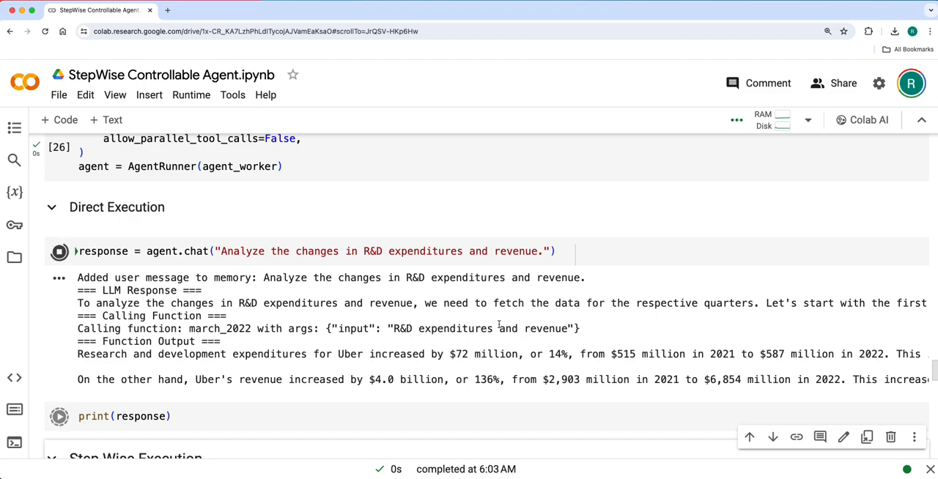
Review the printed 2022 R&D growth summary and continue down to the Step Wise Execution section
scroll(down, 3)
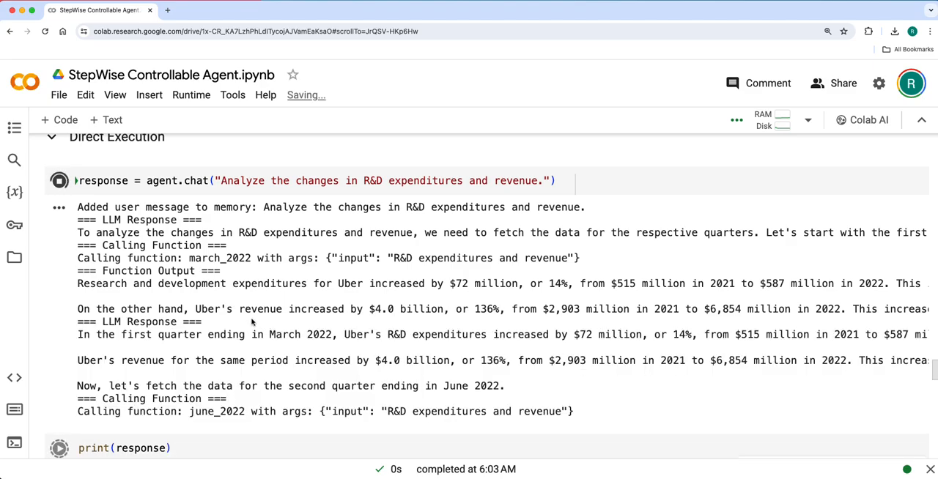
scroll(down, 3)
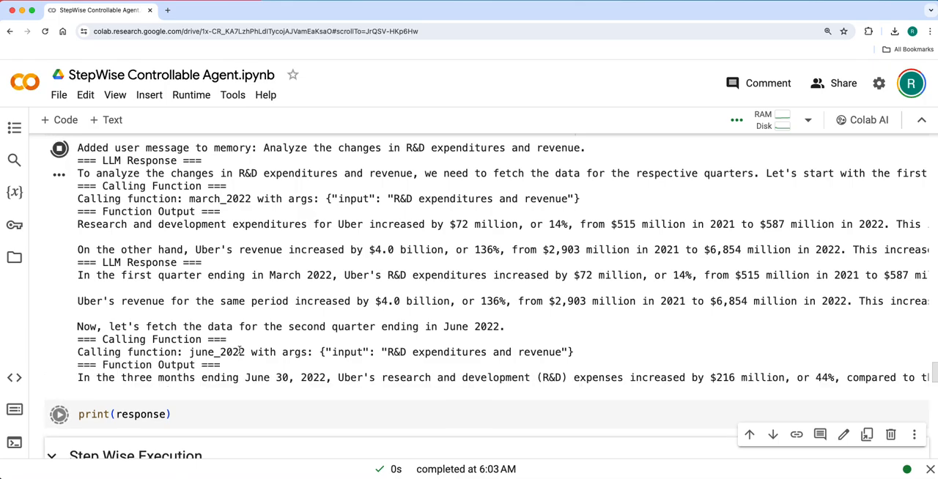
scroll(down, 3)
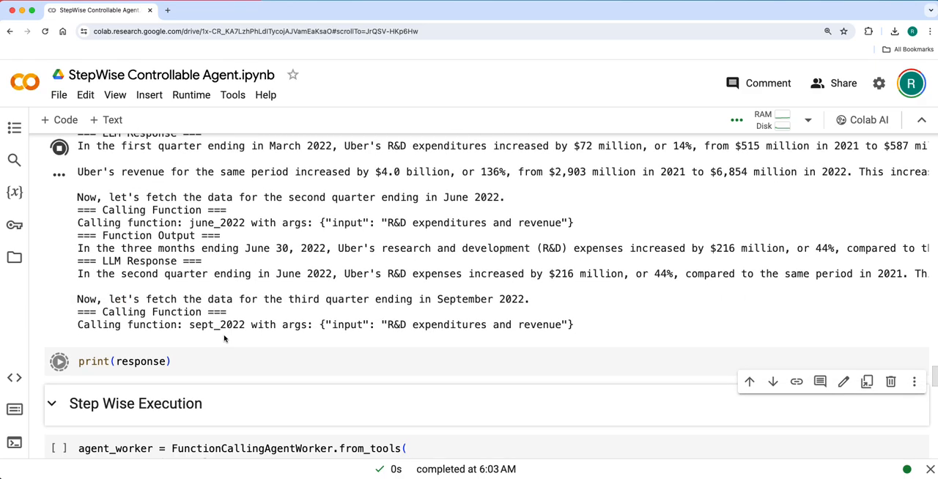
mouse_move(238, 332)
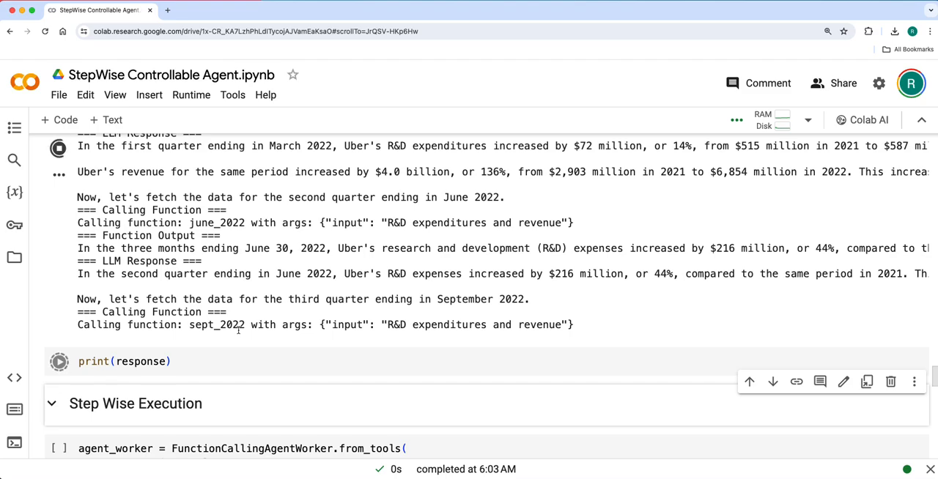
mouse_move(228, 332)
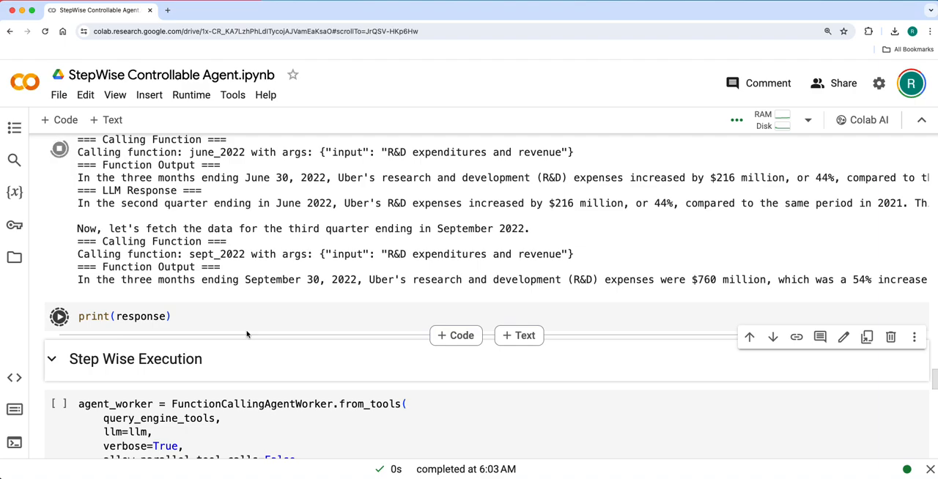
scroll(up, 3)
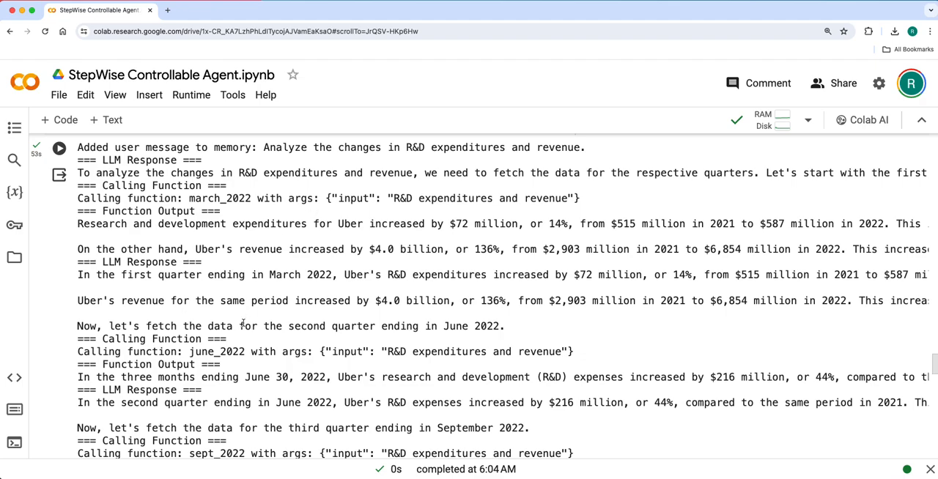
scroll(down, 3)
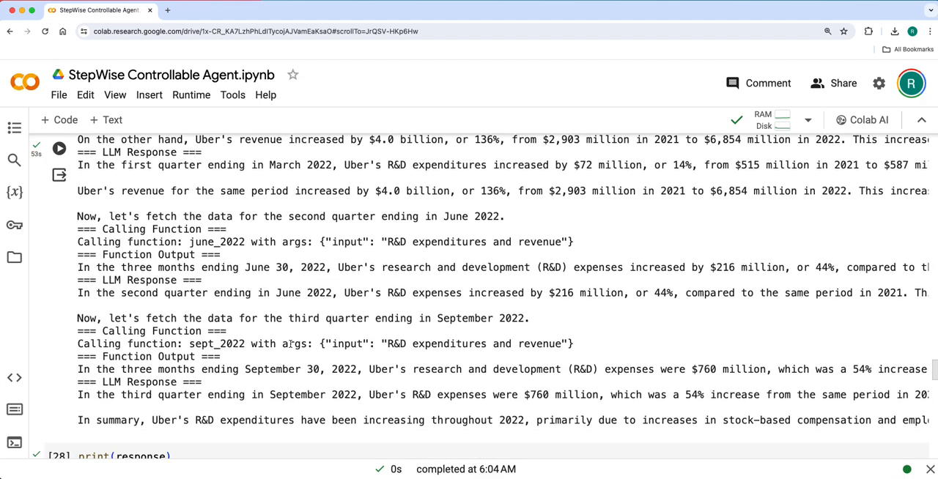
scroll(down, 3)
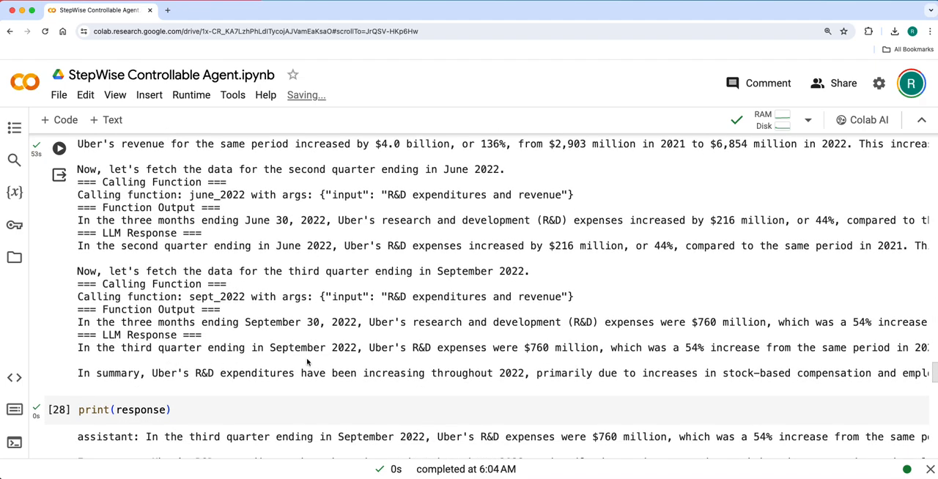
scroll(down, 3)
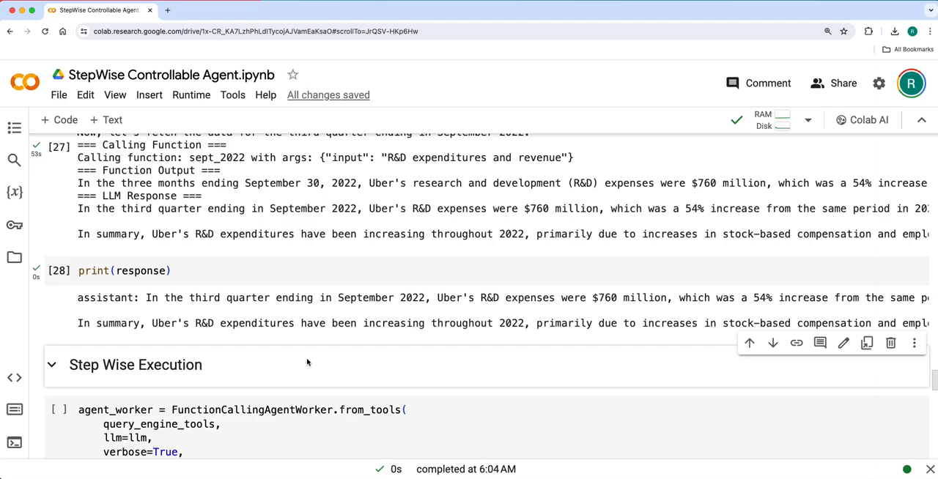
scroll(down, 3)
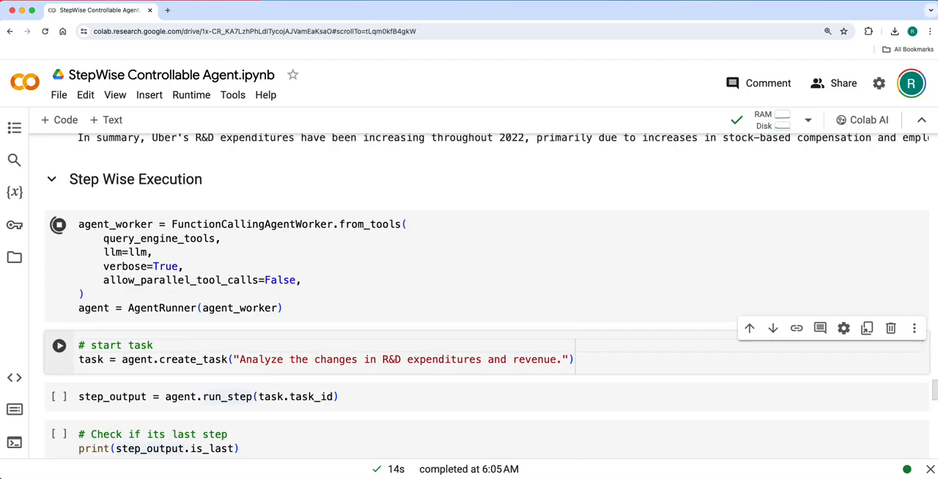
Create the R&D/revenue task and run its march, june and sept steps until is_last prints True
click(60, 397)
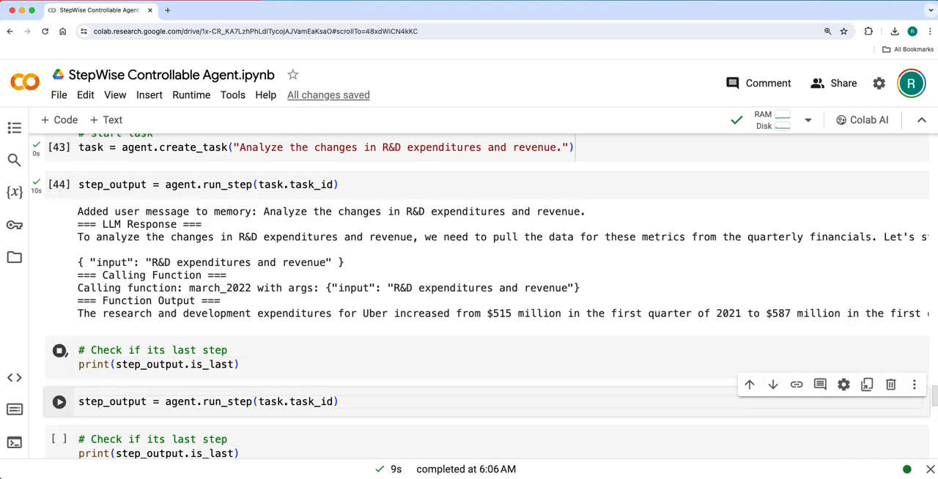
click(59, 350)
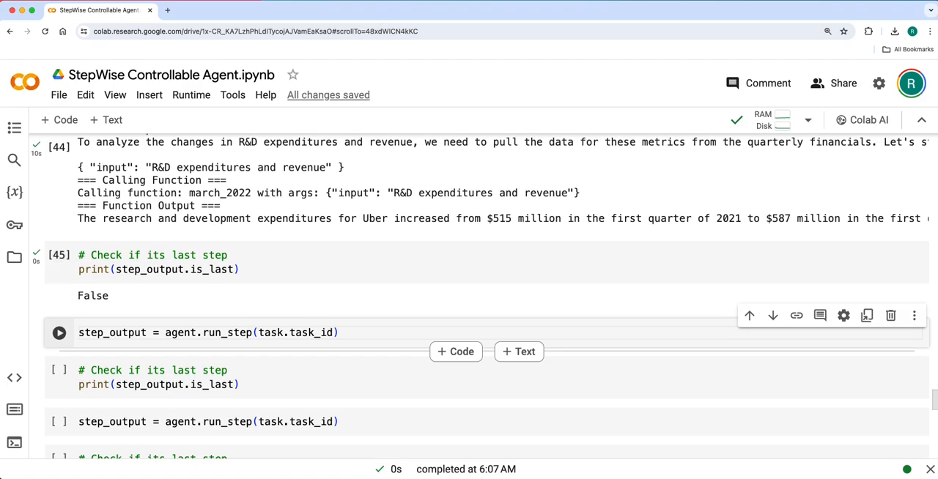
click(59, 332)
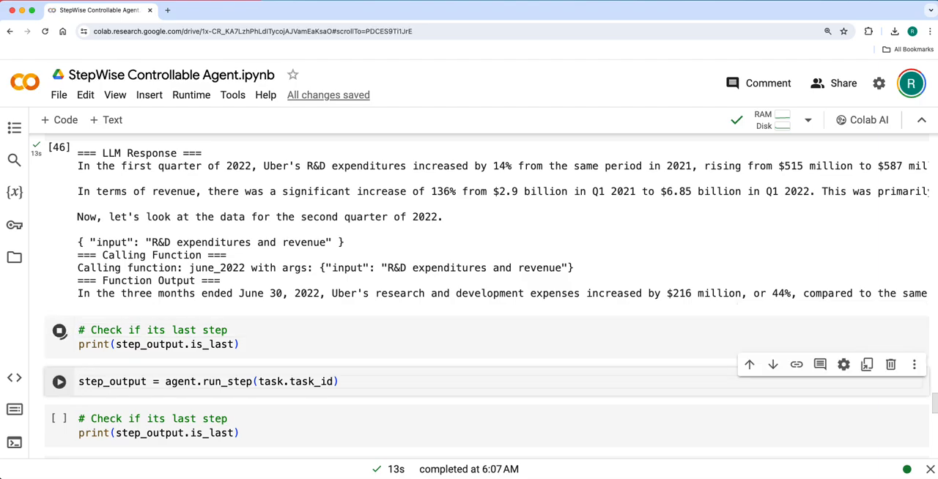
click(59, 337)
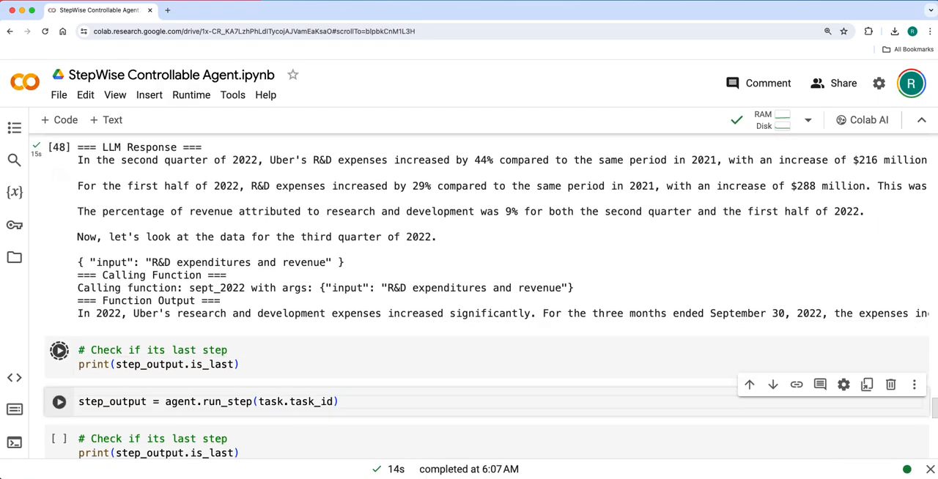
click(58, 350)
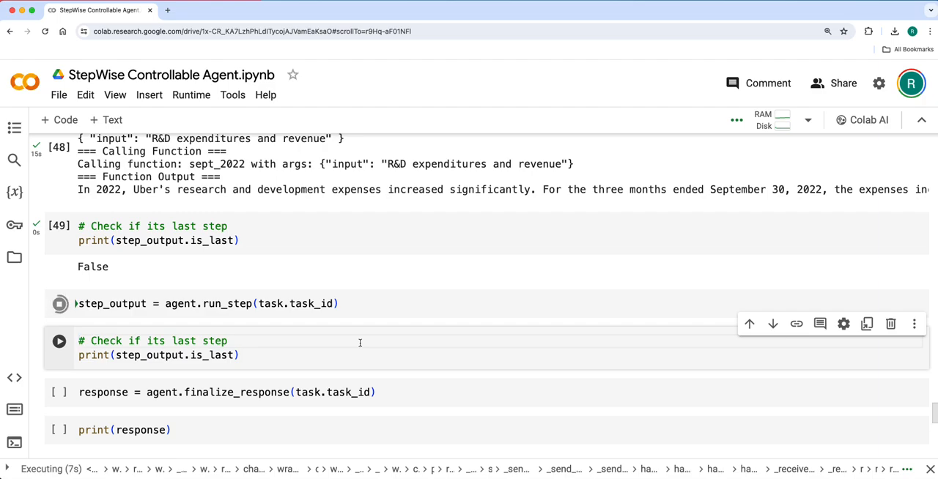
click(57, 304)
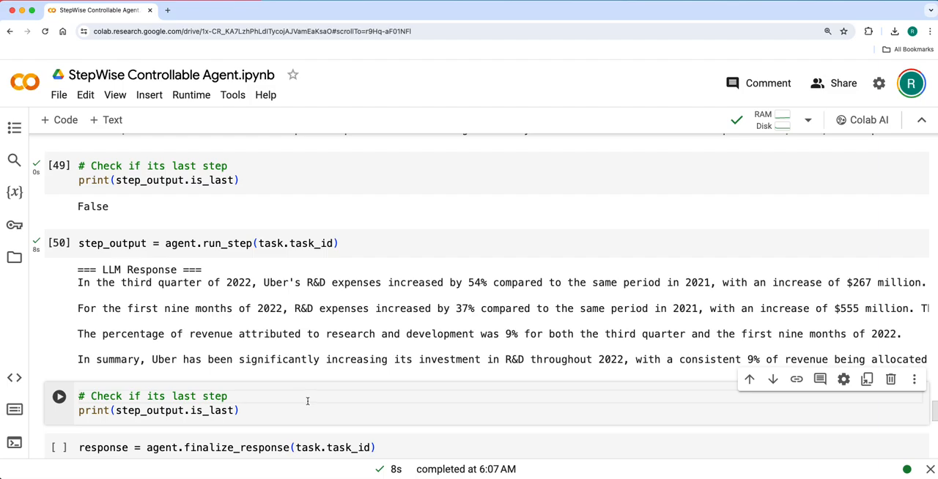
click(58, 397)
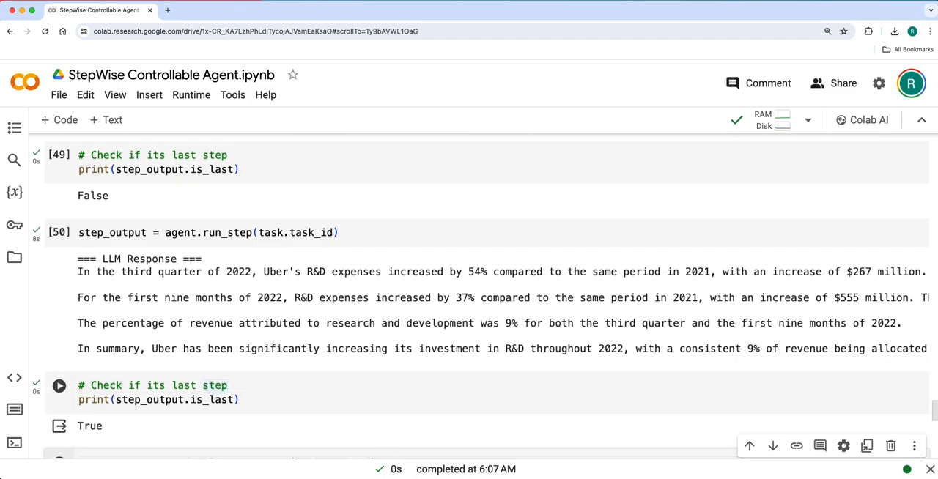
scroll(down, 3)
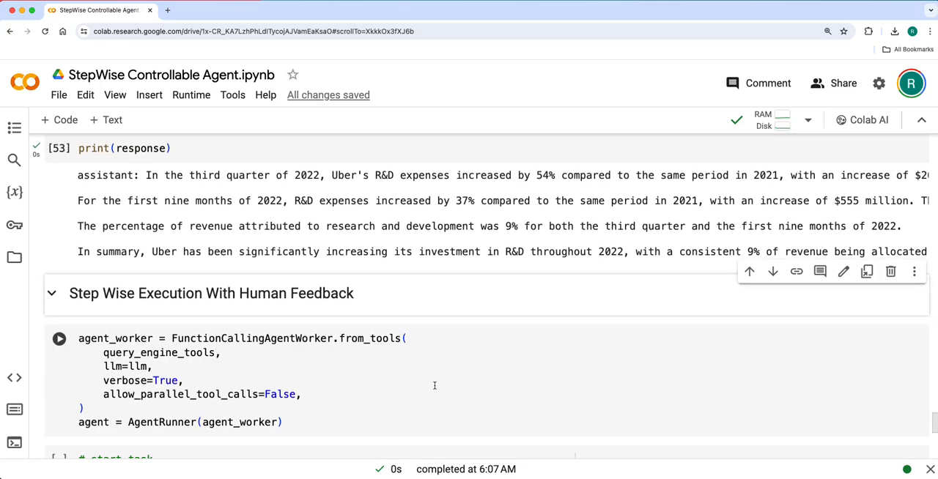
mouse_move(405, 389)
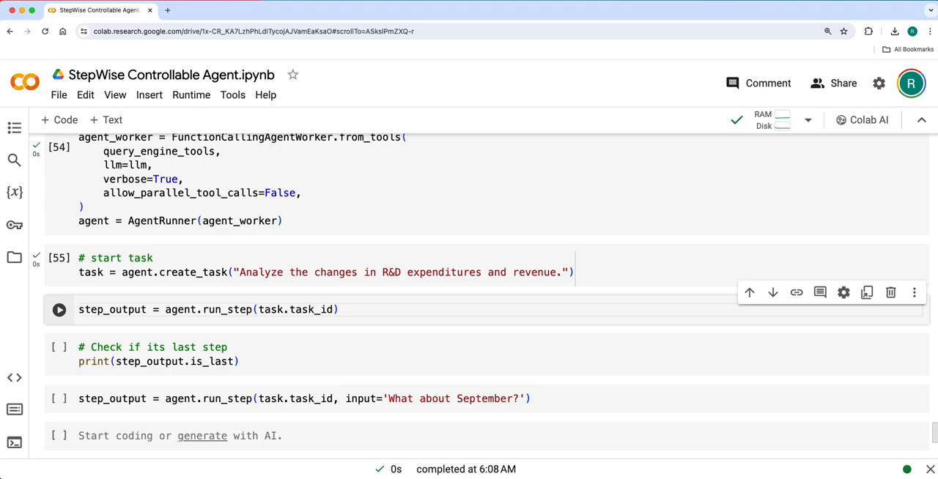
Run the new task's first step, confirm it isn't last, and send 'What about September?'
click(59, 310)
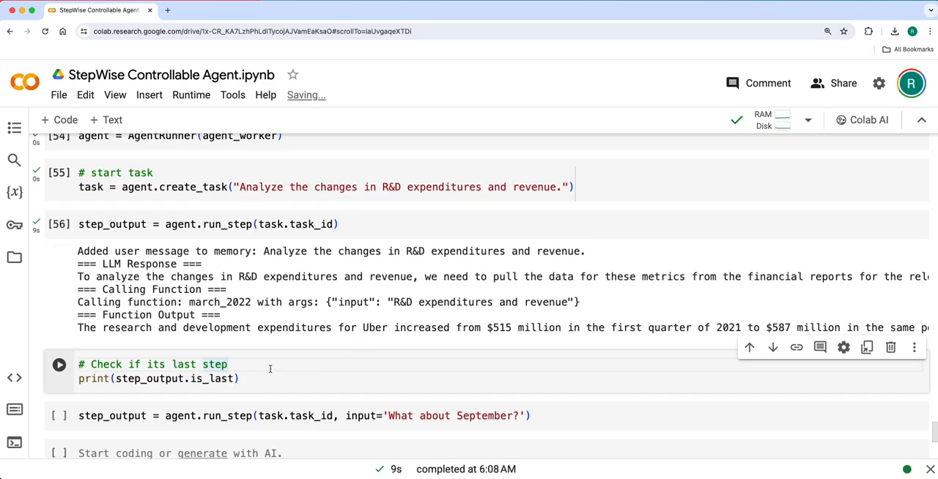
click(59, 364)
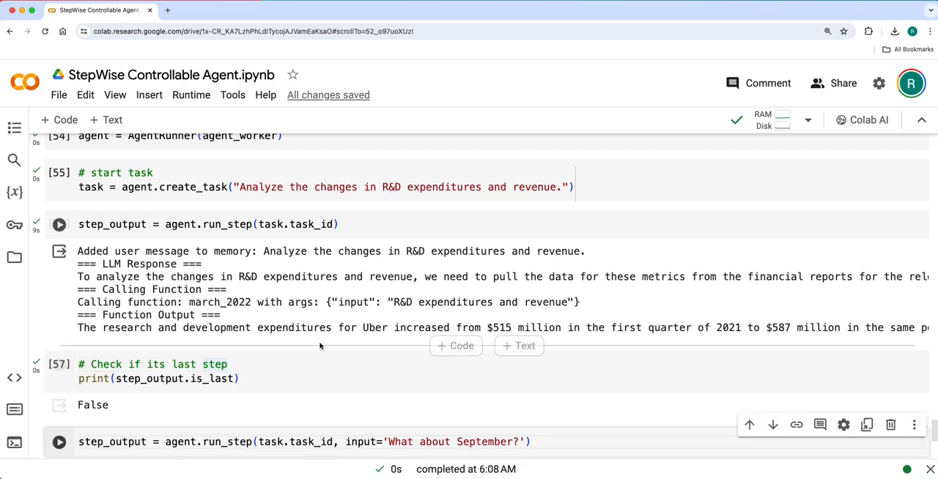
scroll(down, 3)
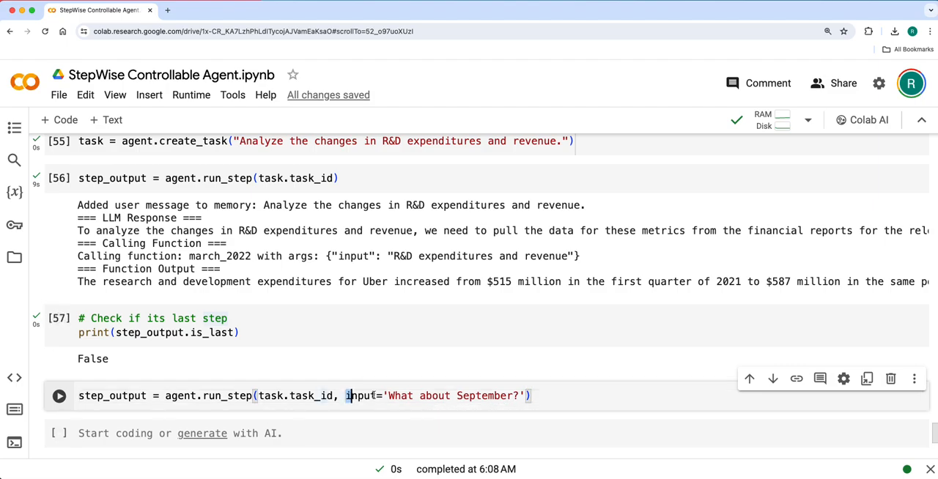
click(59, 396)
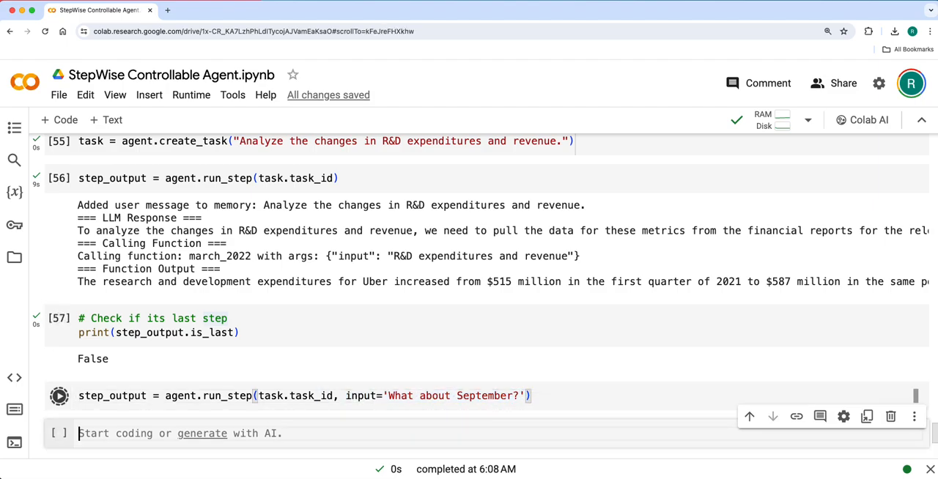
click(59, 396)
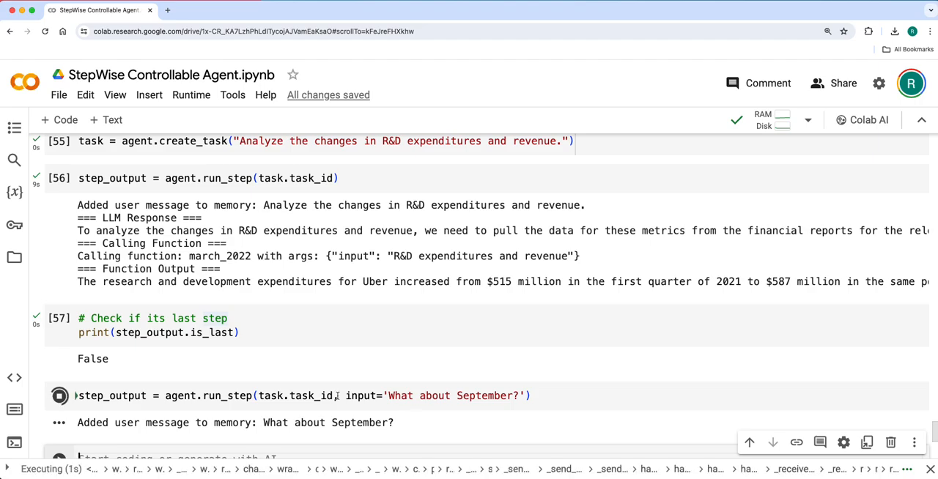